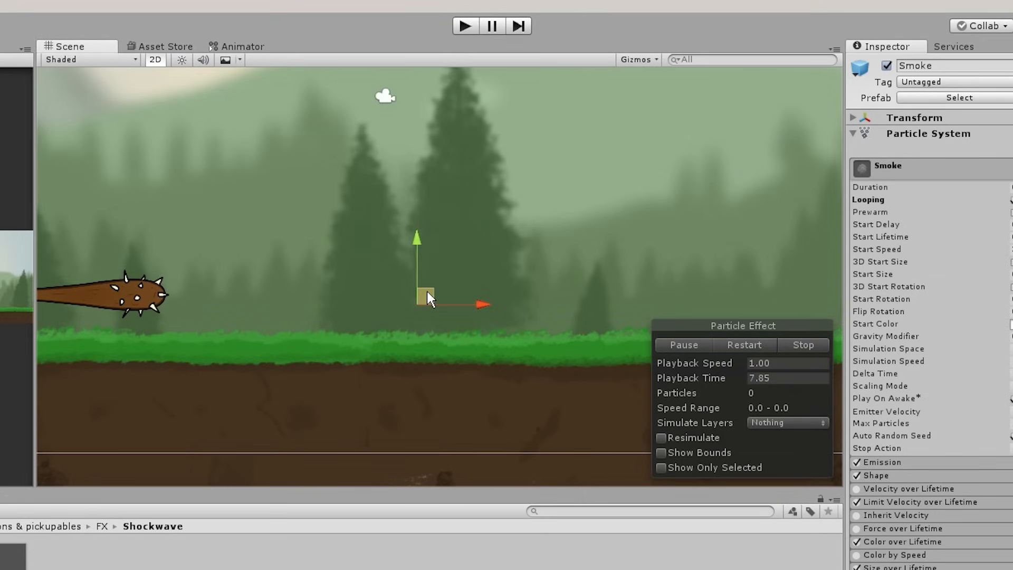
left_click(464, 26)
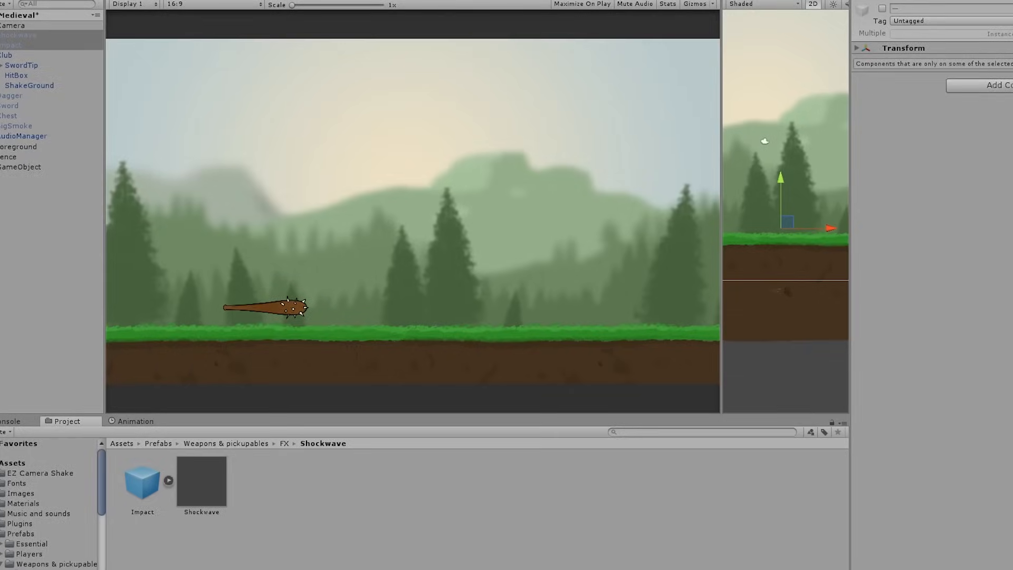